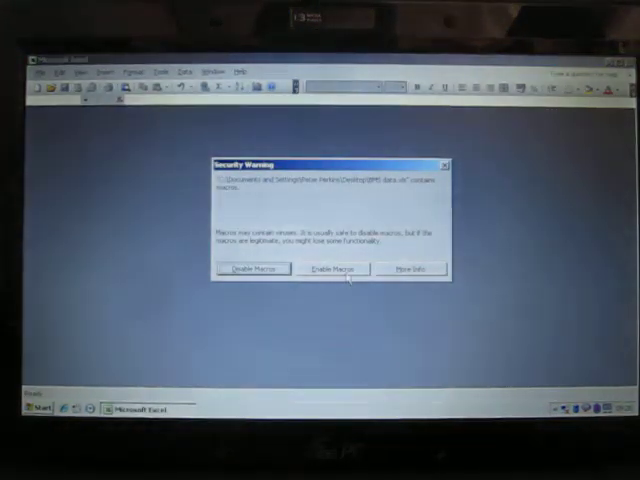
Enable the workbook's macros and dismiss the Excel warning so PLX-DAQ can load
click(332, 268)
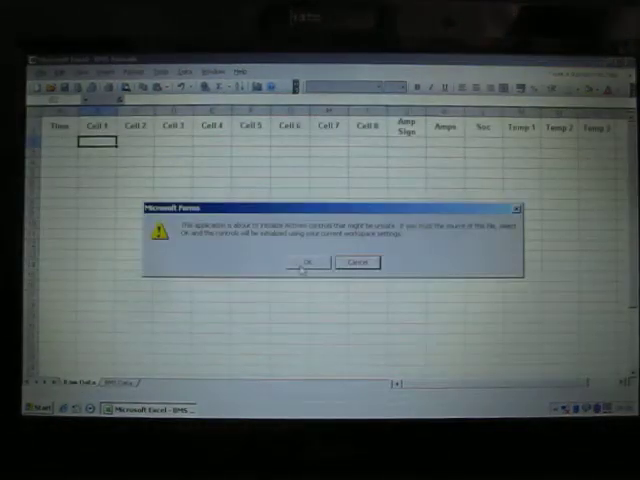
click(308, 262)
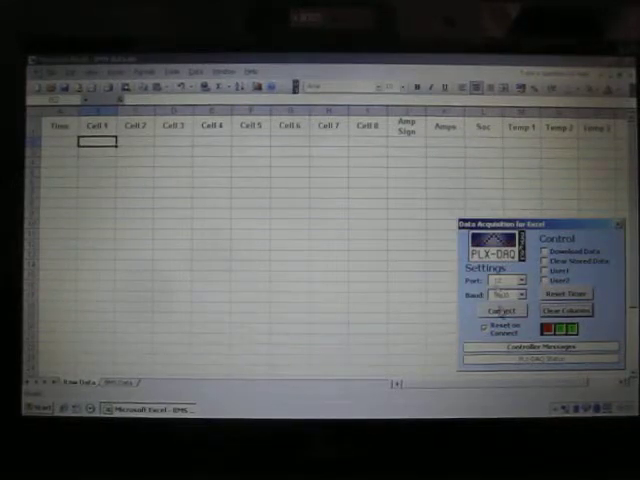
click(508, 308)
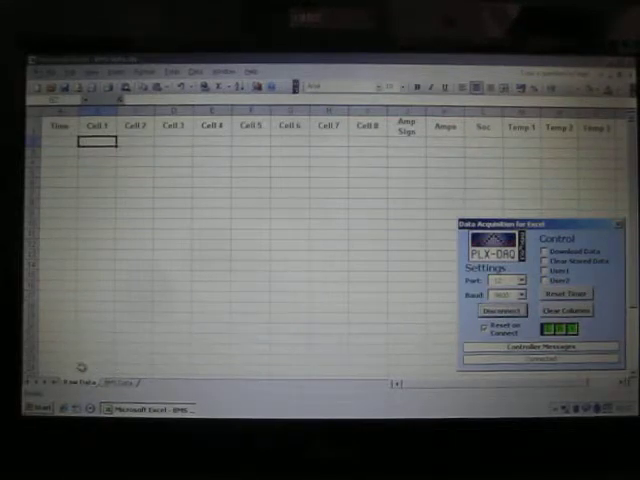
mouse_move(180, 330)
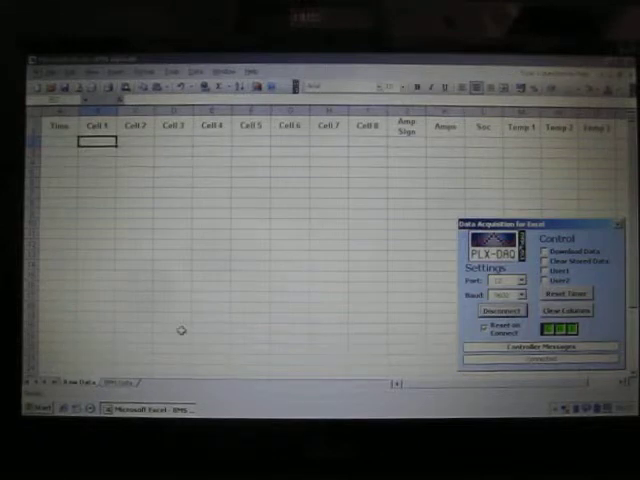